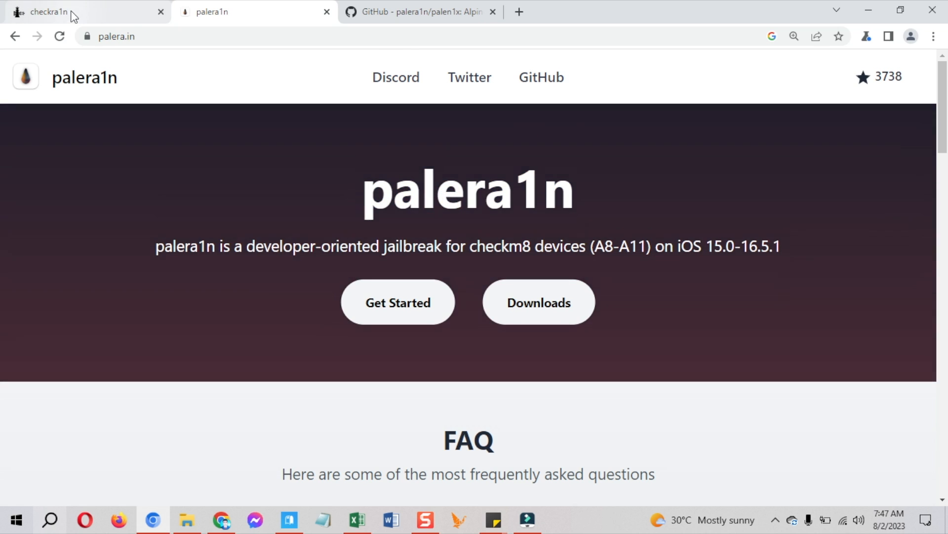
# Step: Show the checkra.in page in Chrome, then view the W1nrain folder of installers
pyautogui.click(78, 12)
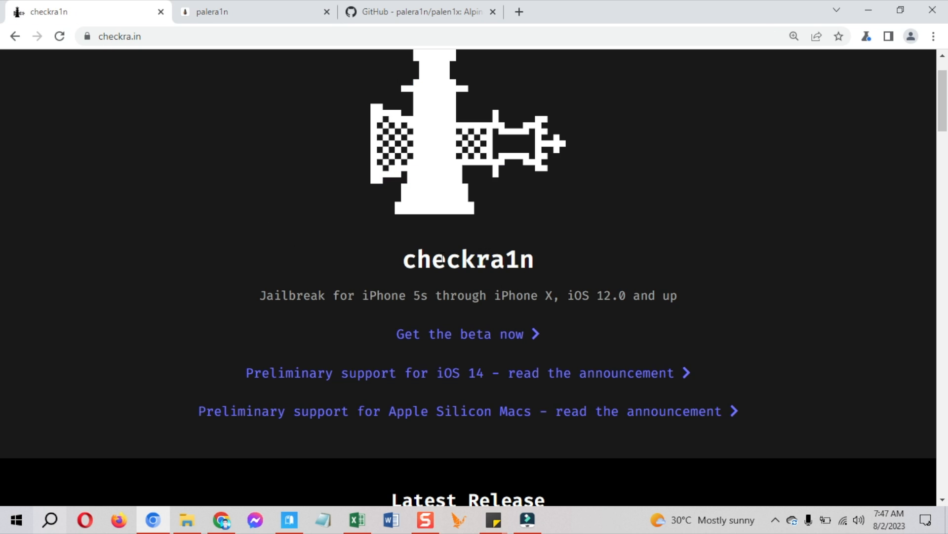
pyautogui.doubleClick(468, 259)
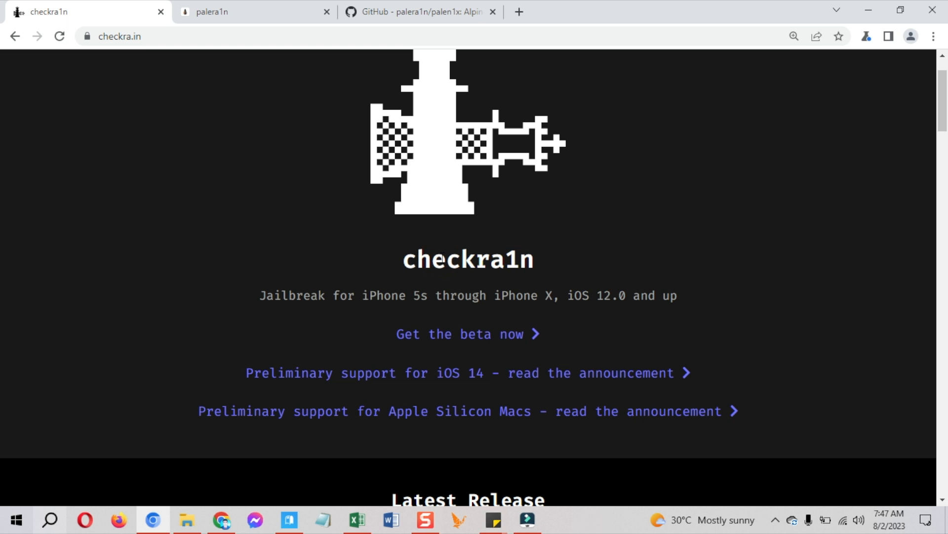
pyautogui.click(420, 11)
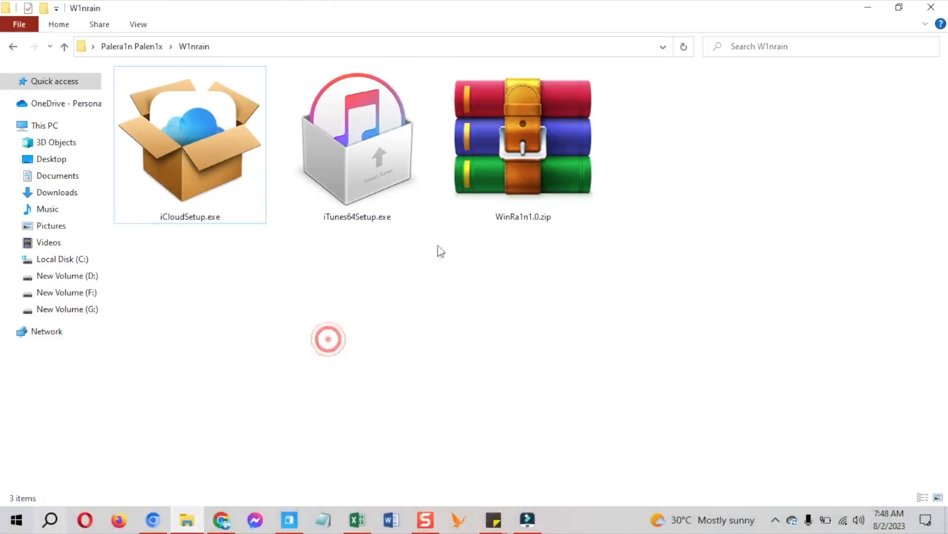
pyautogui.click(523, 140)
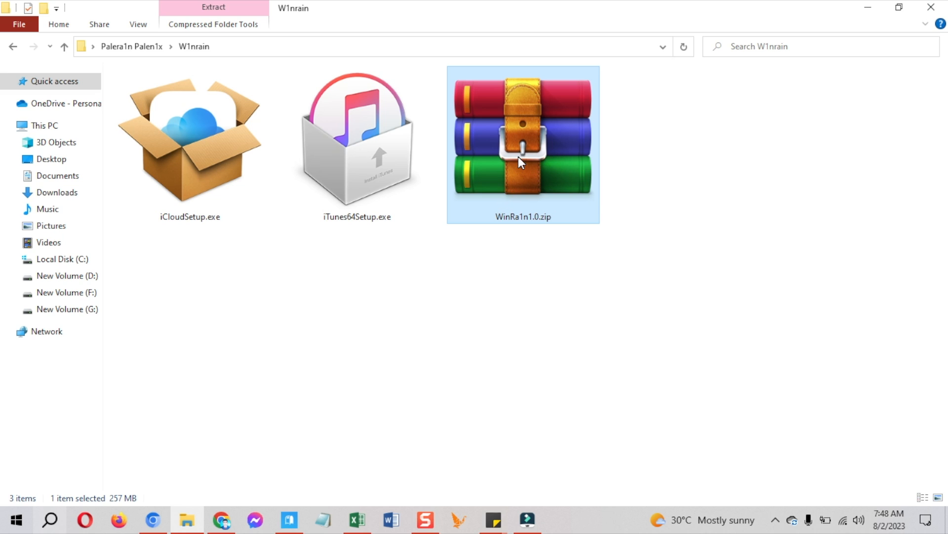
pyautogui.click(357, 146)
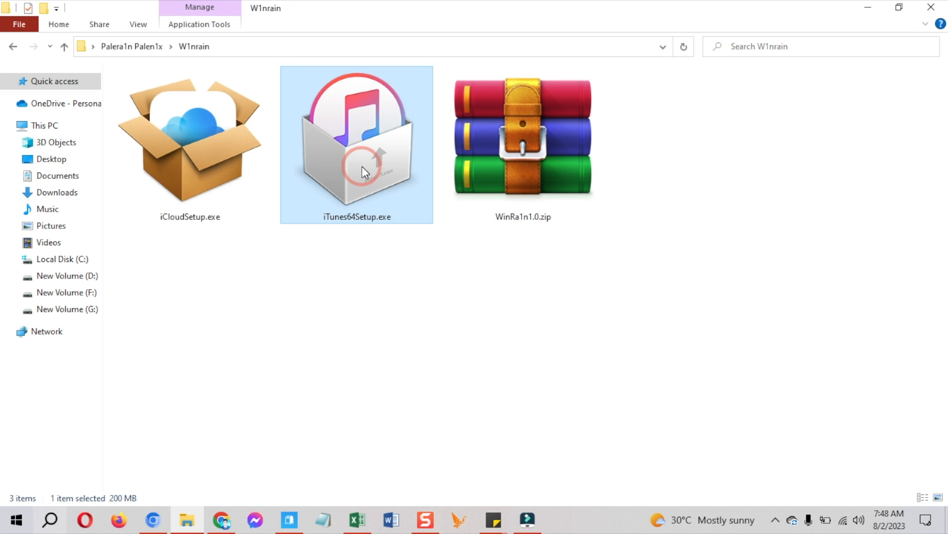
pyautogui.click(189, 145)
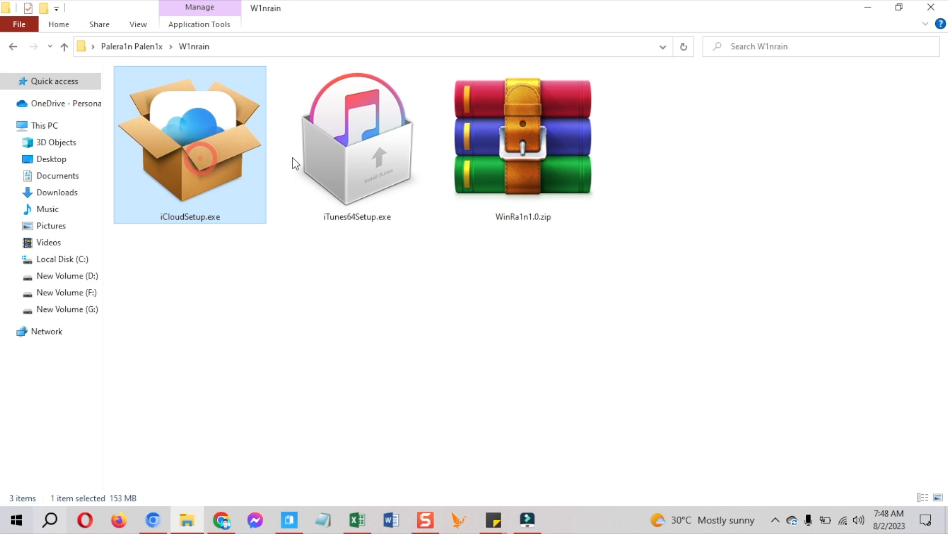
pyautogui.click(356, 146)
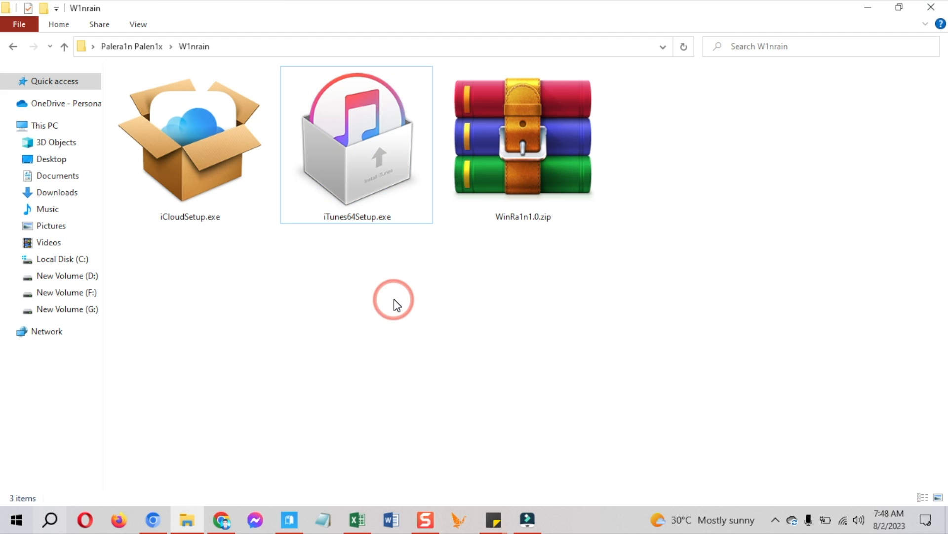
pyautogui.click(523, 145)
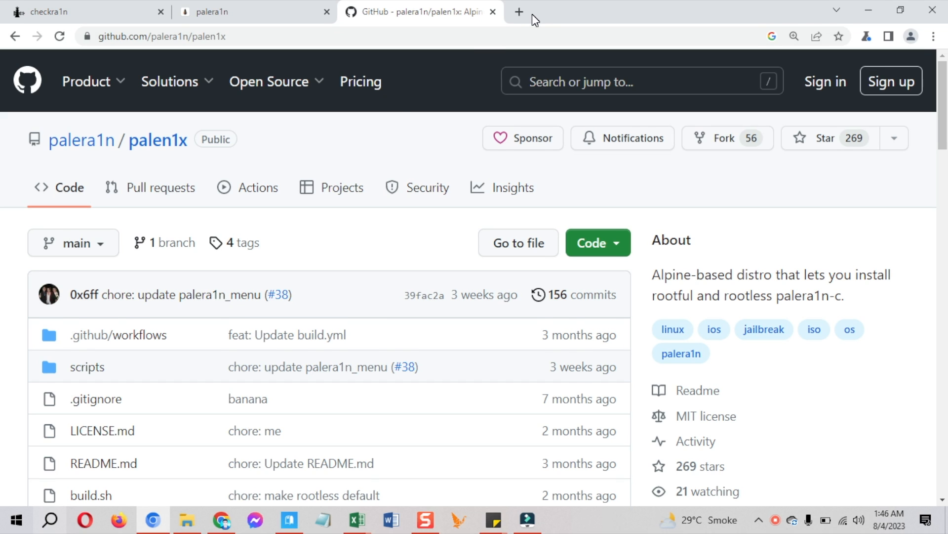
# Step: Search 'winra1n windows techacrobat', open the Tech Acrobat article and scroll to Step 2
pyautogui.click(518, 12)
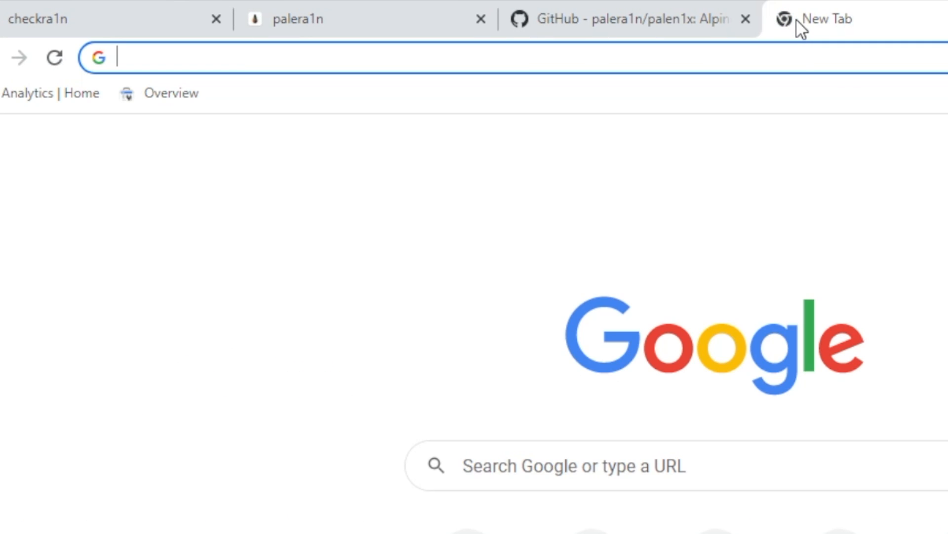
pyautogui.write('winra1n')
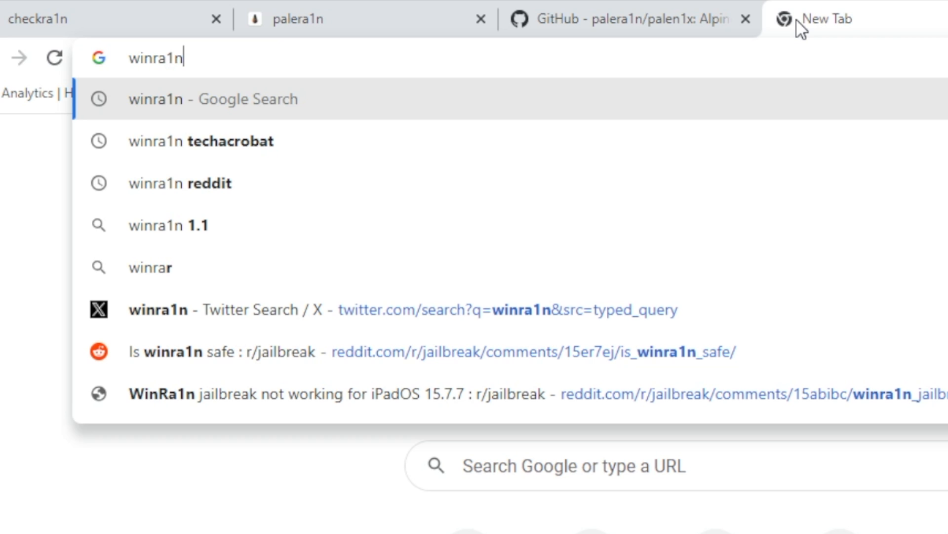
pyautogui.write('windows')
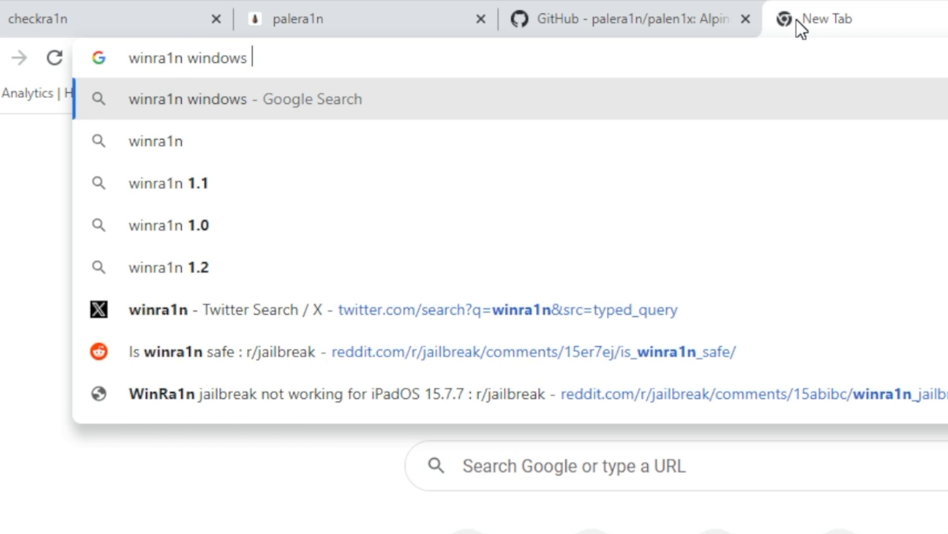
pyautogui.write('techacrobat')
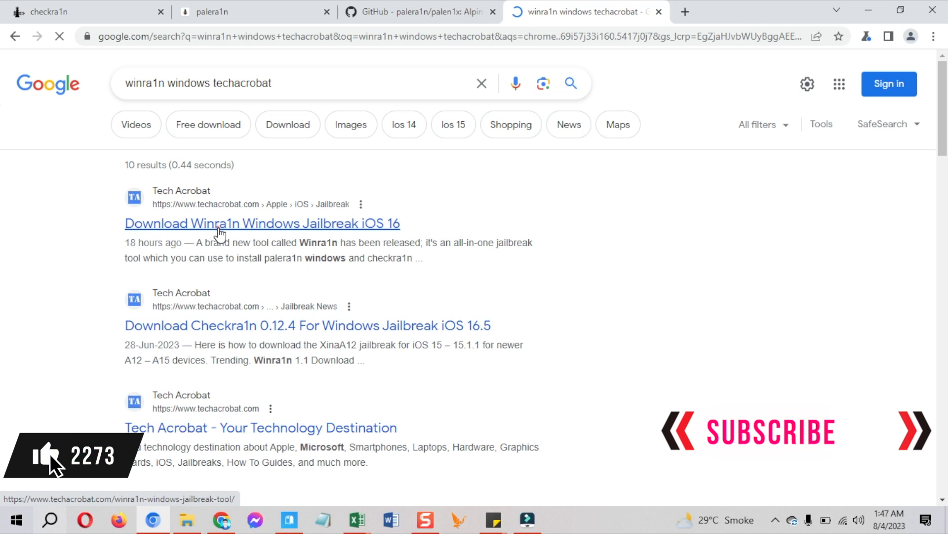
pyautogui.click(262, 223)
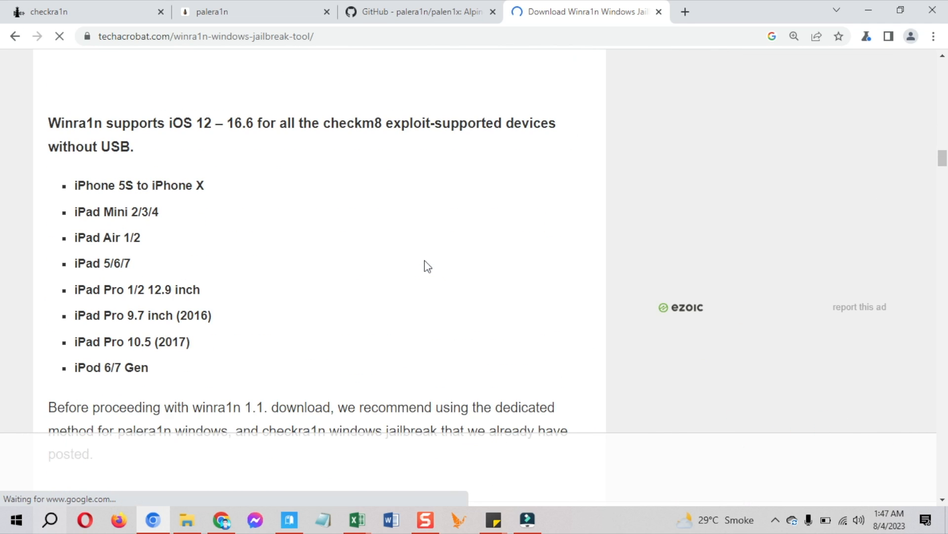
pyautogui.scroll(-3)
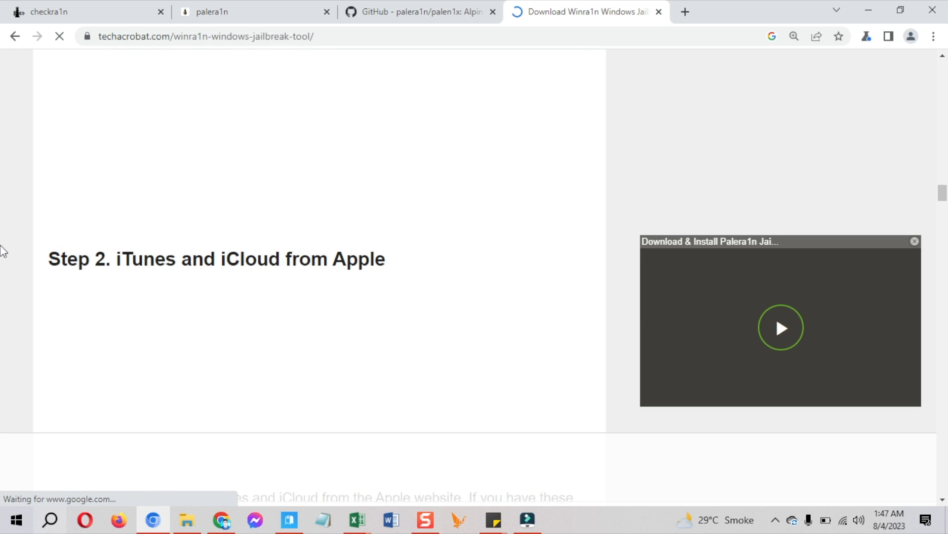
pyautogui.scroll(-3)
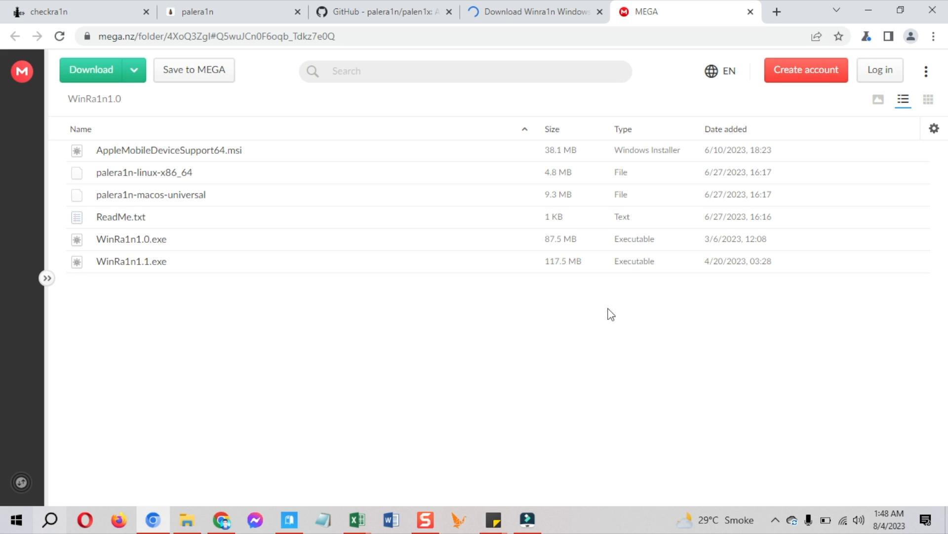
# Step: Download MEGA's WinRa1n1.0 folder using 'Download as ZIP'
pyautogui.click(134, 70)
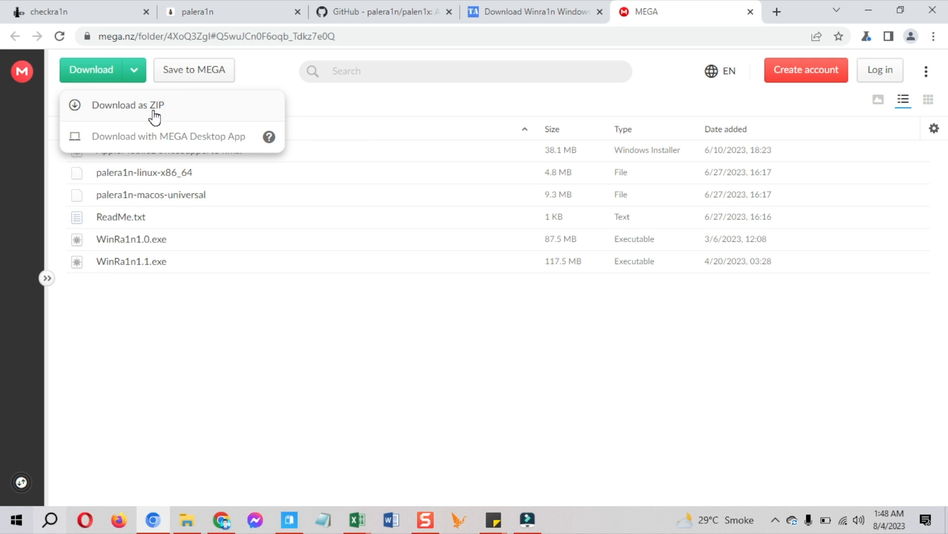
pyautogui.click(127, 105)
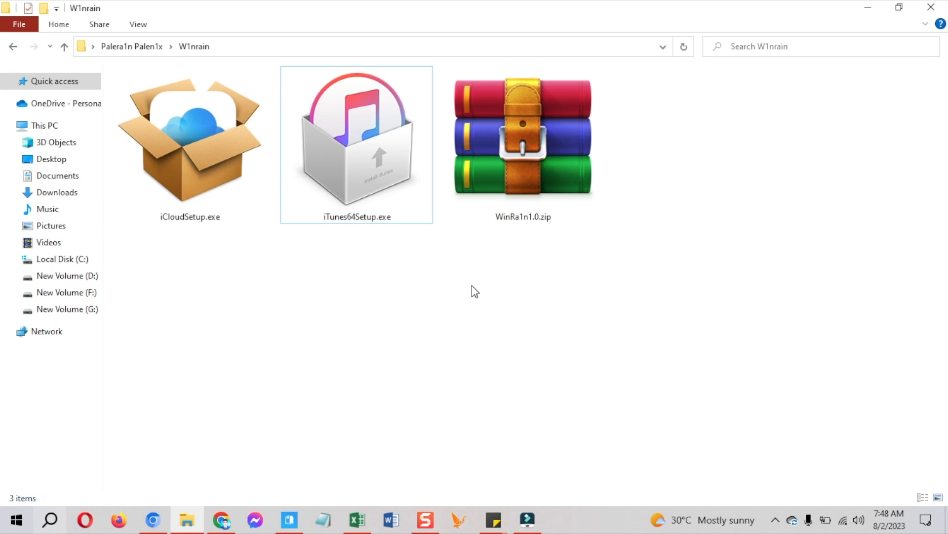
# Step: Select WinRa1n1.0.zip in the W1nrain folder and extract it
pyautogui.click(523, 133)
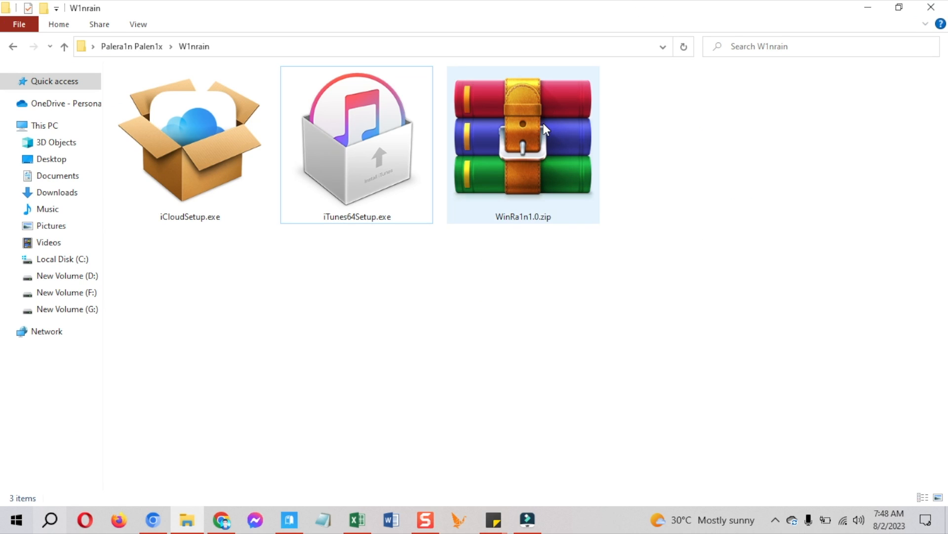
pyautogui.click(523, 145)
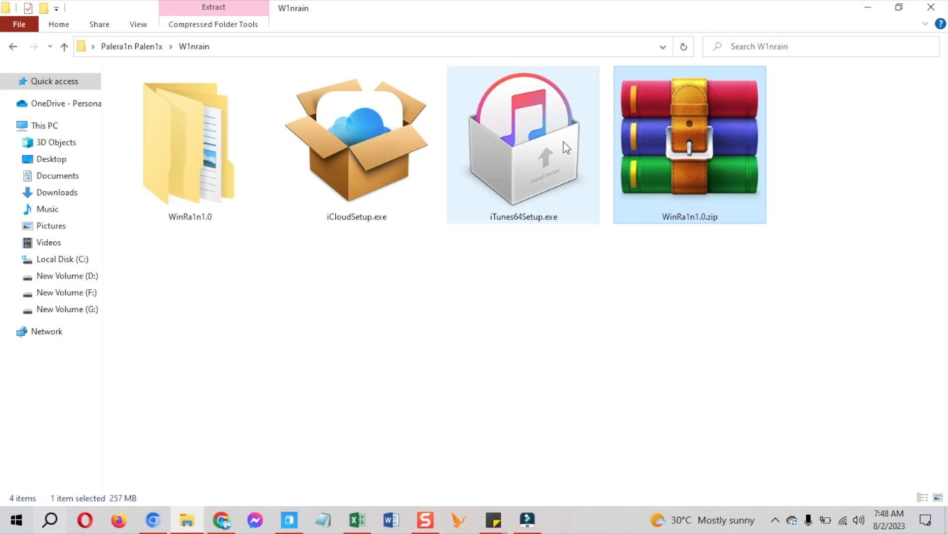
# Step: Open the extracted folder, install AppleMobileDeviceSupport64.msi, and bring up WinRa1n1.1.exe's actions
pyautogui.doubleClick(189, 146)
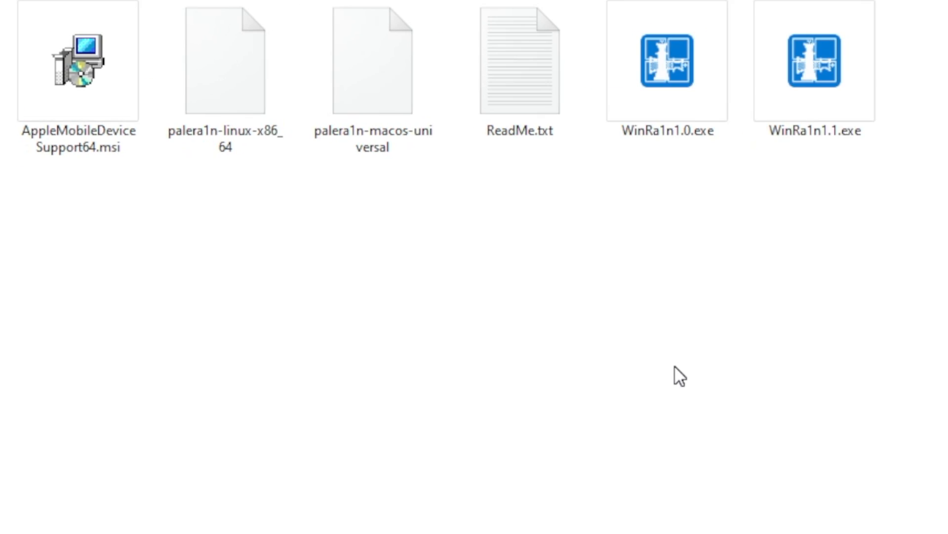
pyautogui.click(77, 60)
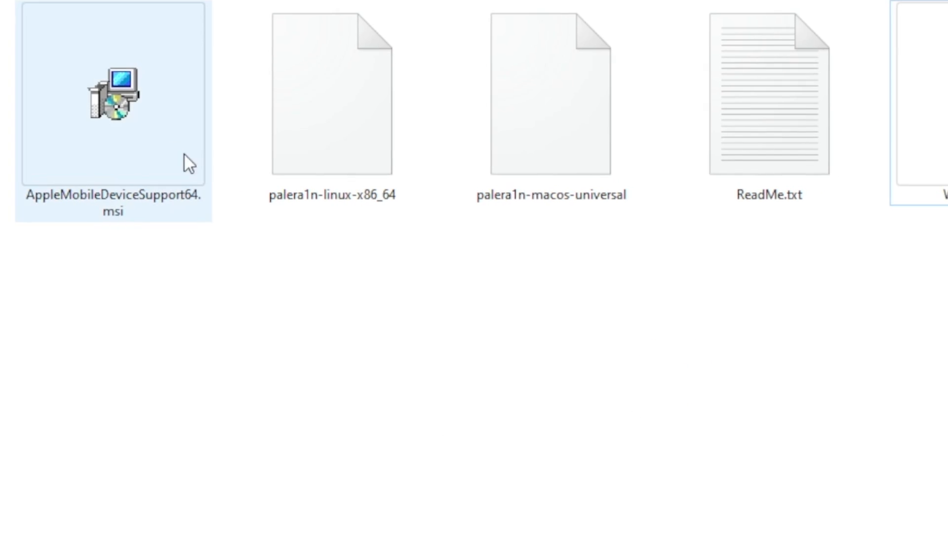
pyautogui.rightClick(175, 100)
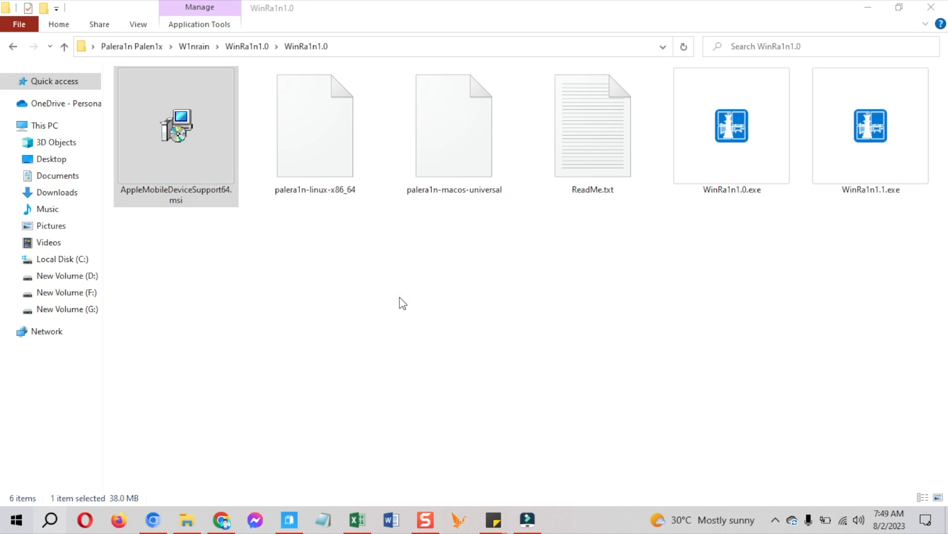
pyautogui.doubleClick(175, 125)
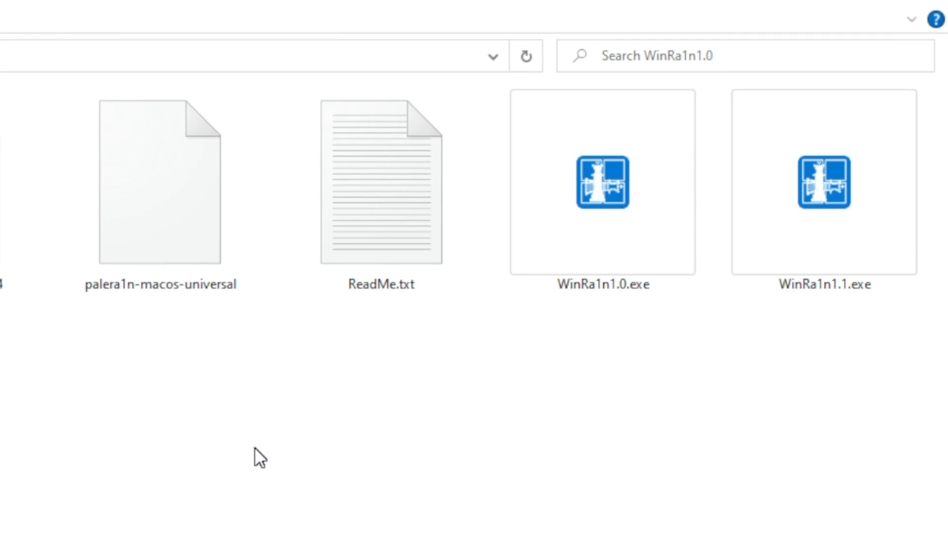
pyautogui.click(824, 182)
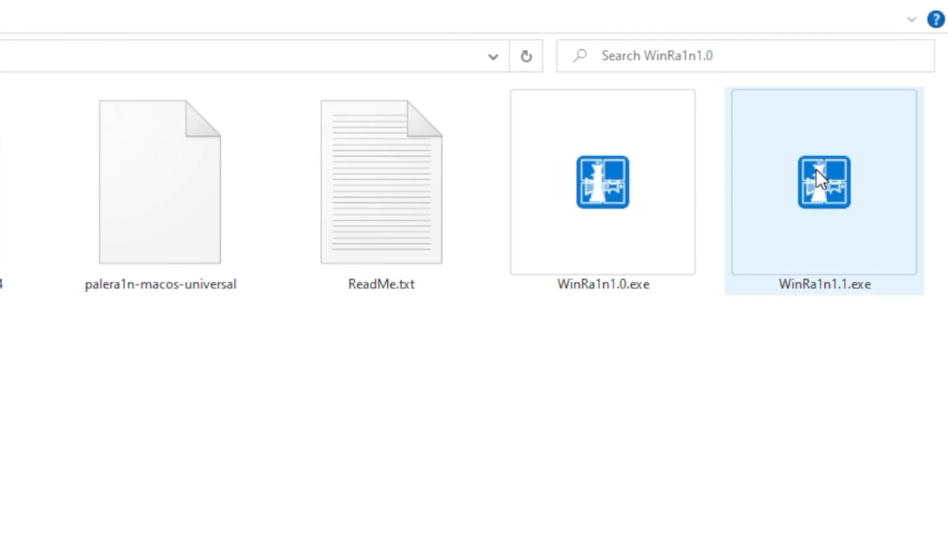
pyautogui.rightClick(823, 183)
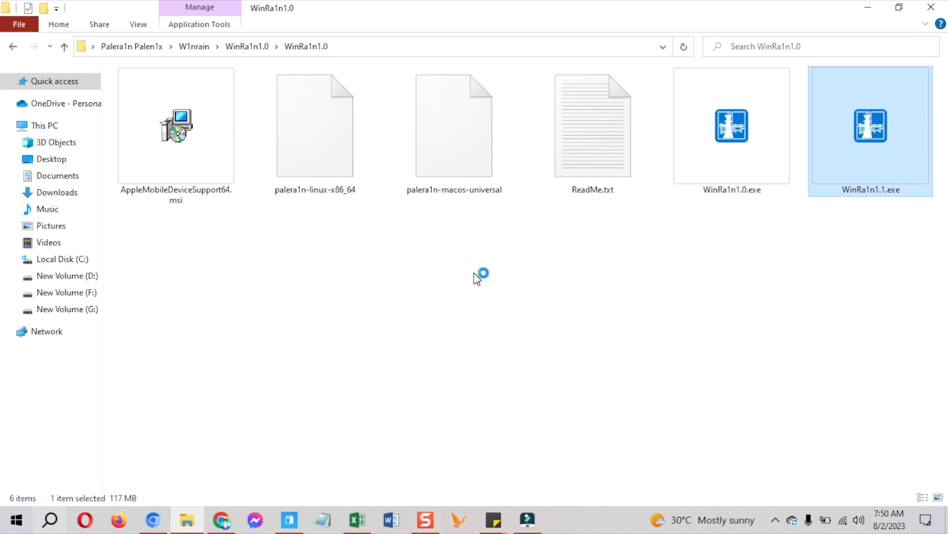
pyautogui.moveTo(485, 279)
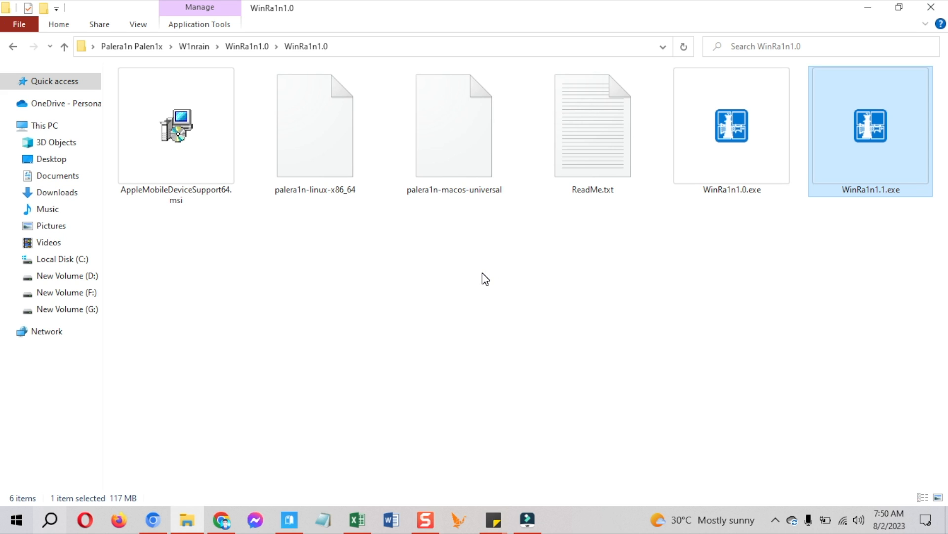
# Step: Launch WinRa1n 1.1 and select the CheckRa1n (0.1337.1) option for iOS 15–16
pyautogui.doubleClick(870, 125)
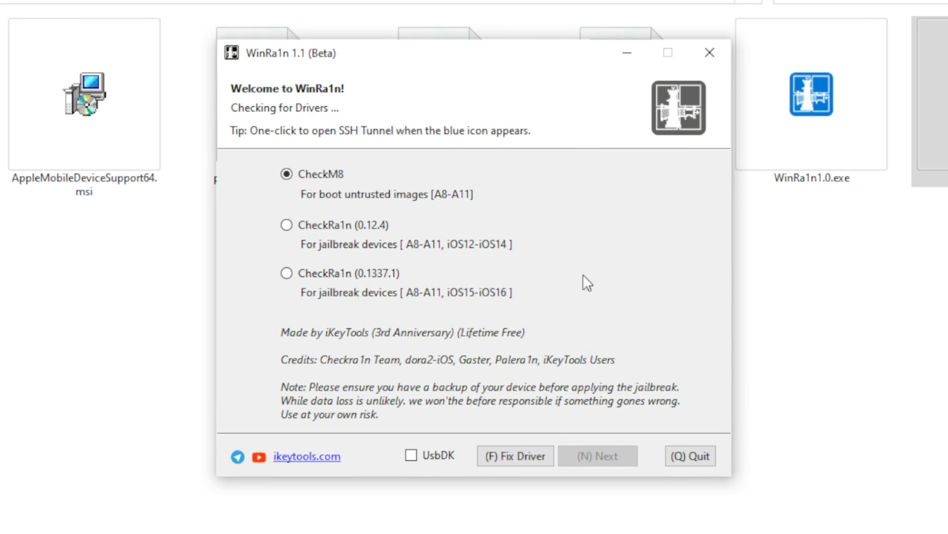
pyautogui.moveTo(337, 98)
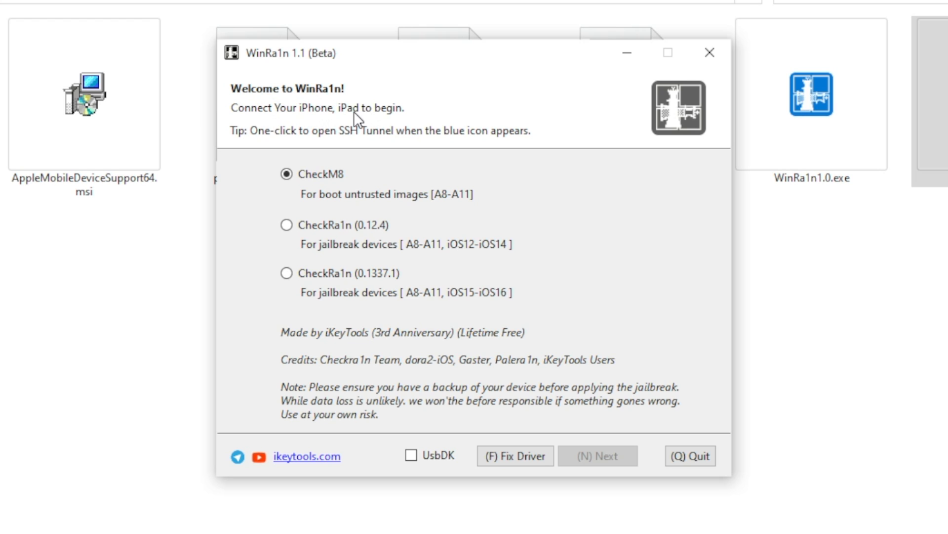
pyautogui.moveTo(498, 369)
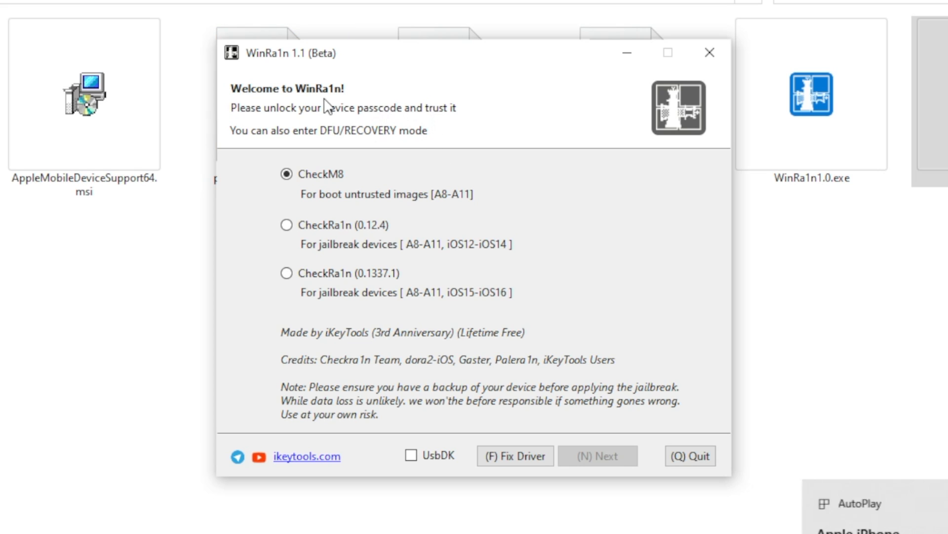
pyautogui.moveTo(418, 203)
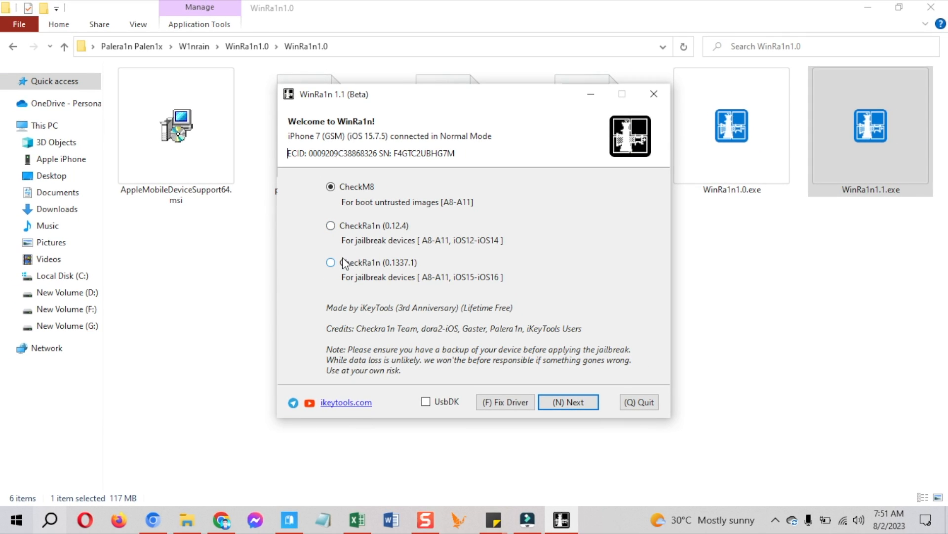
pyautogui.click(331, 262)
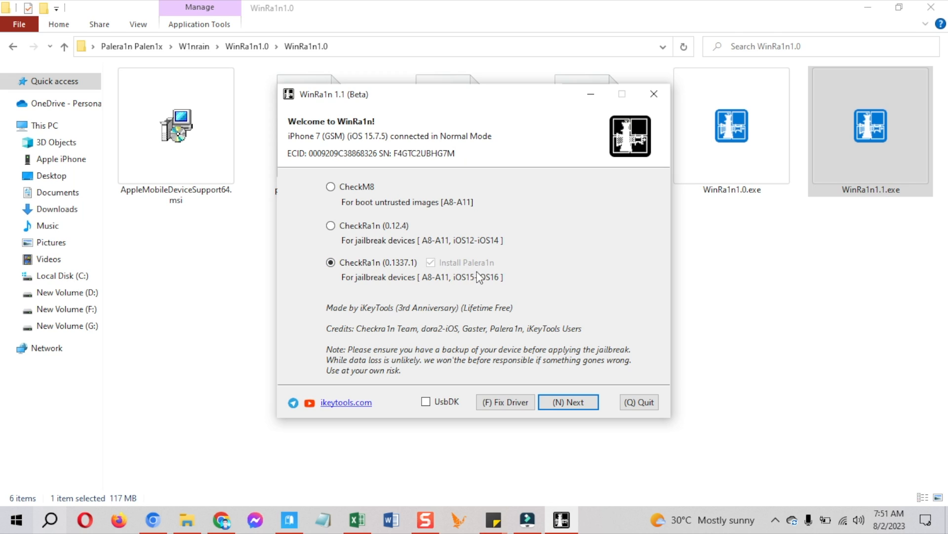
pyautogui.moveTo(504, 401)
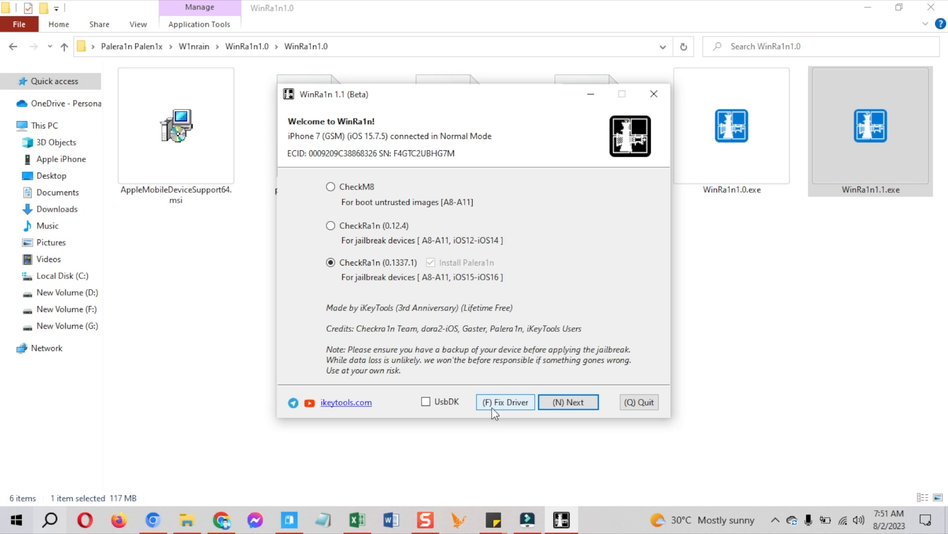
pyautogui.click(505, 401)
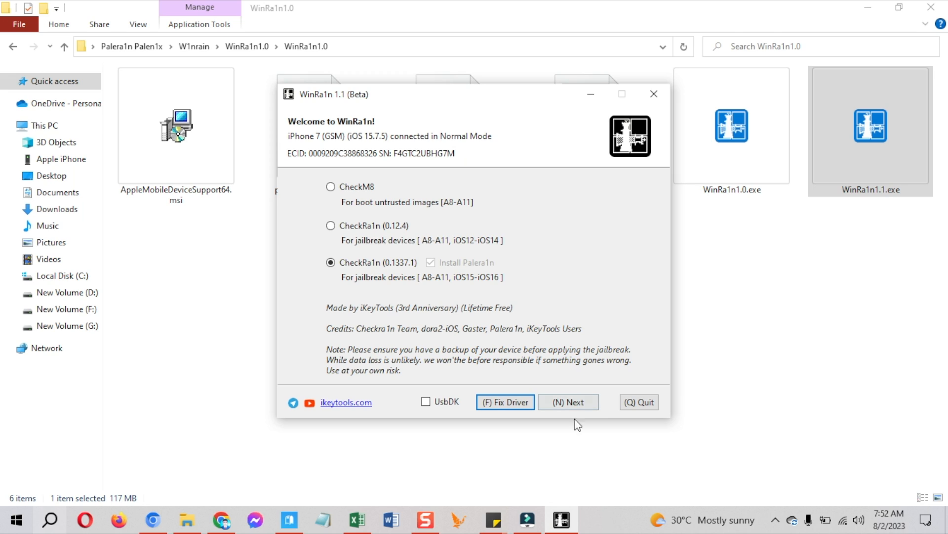
# Step: Take the iPhone 7 through Recovery Mode into DFU Mode using the Start prompts
pyautogui.click(567, 402)
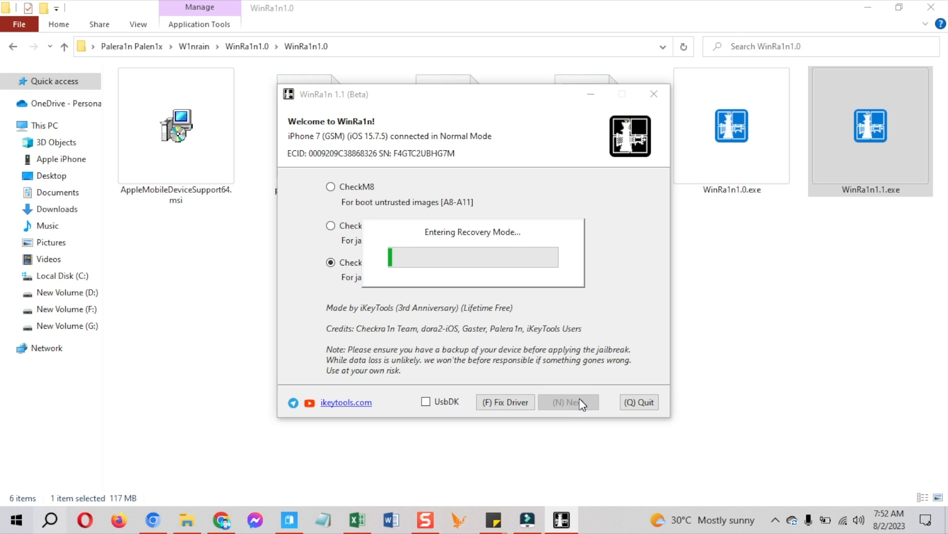
pyautogui.moveTo(563, 426)
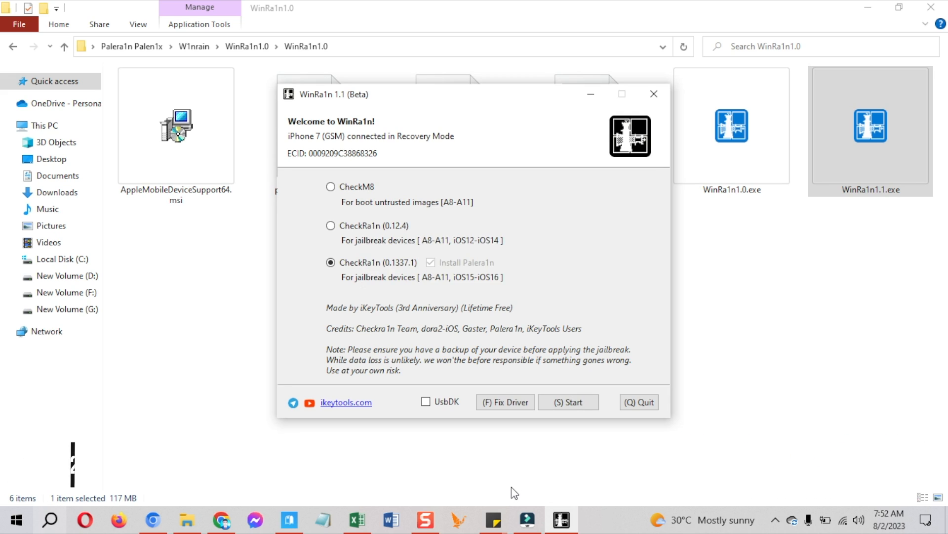
pyautogui.click(567, 402)
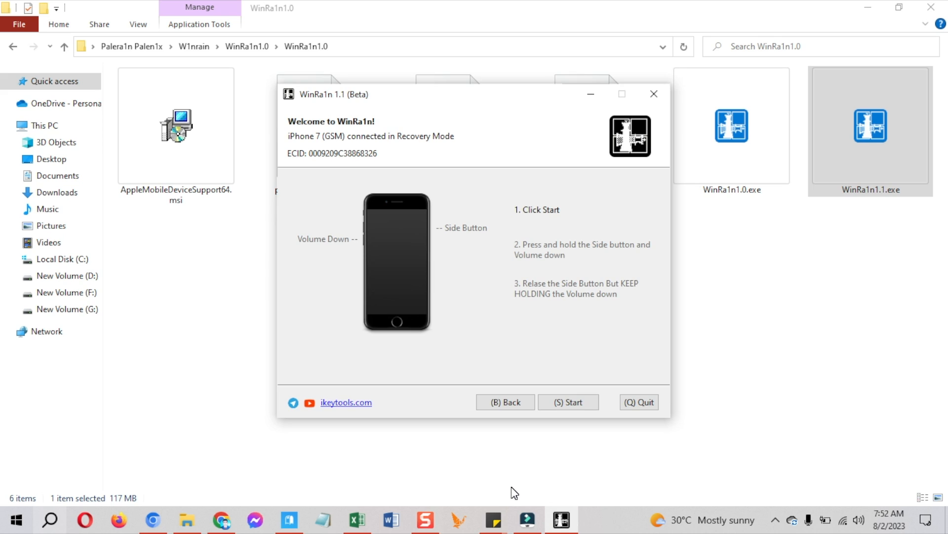
pyautogui.moveTo(531, 372)
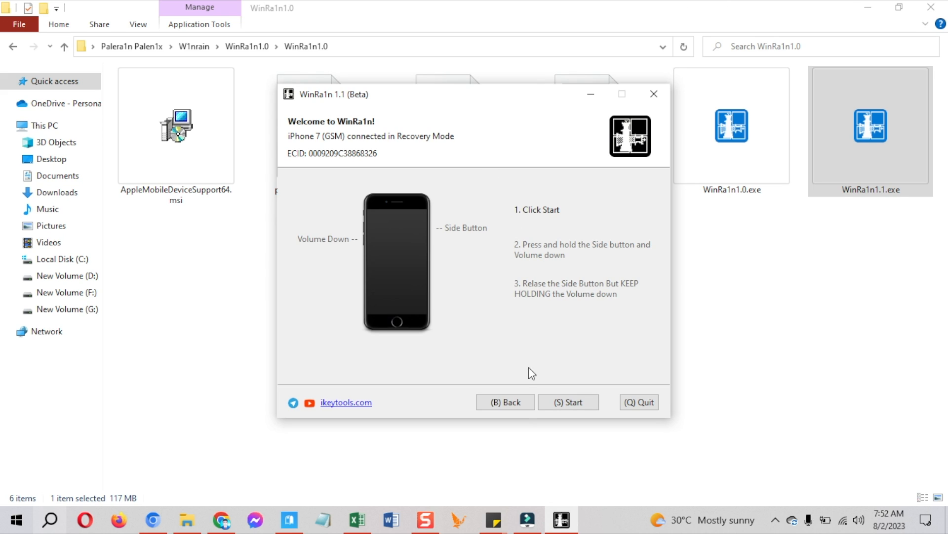
pyautogui.moveTo(587, 398)
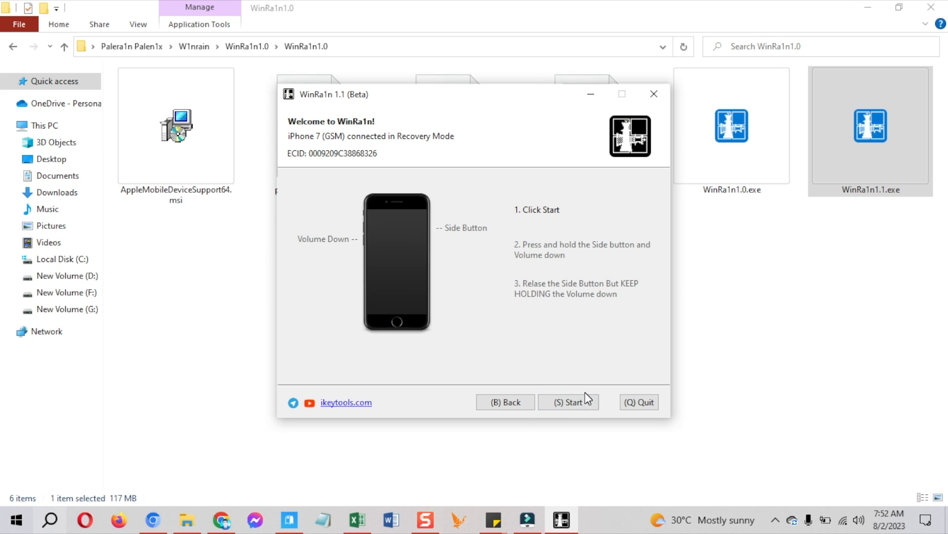
pyautogui.click(568, 402)
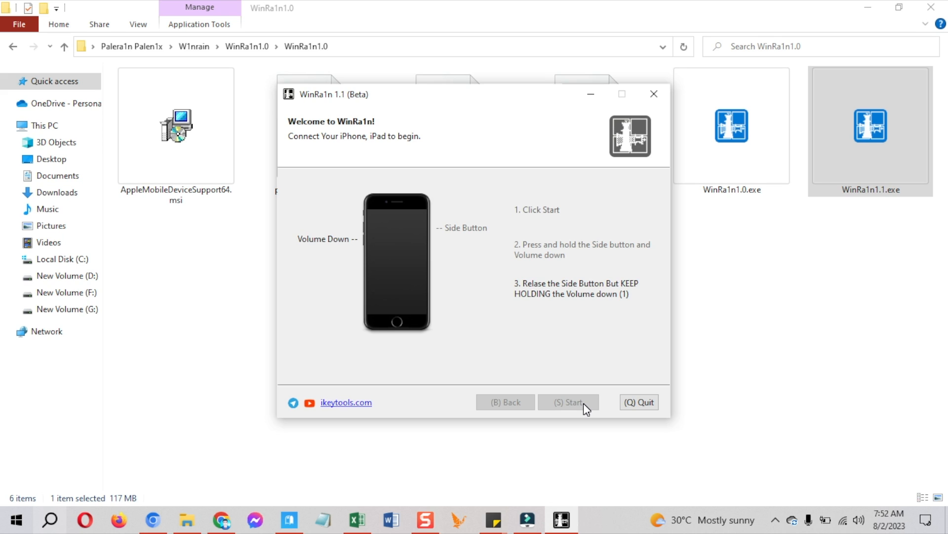
pyautogui.click(568, 402)
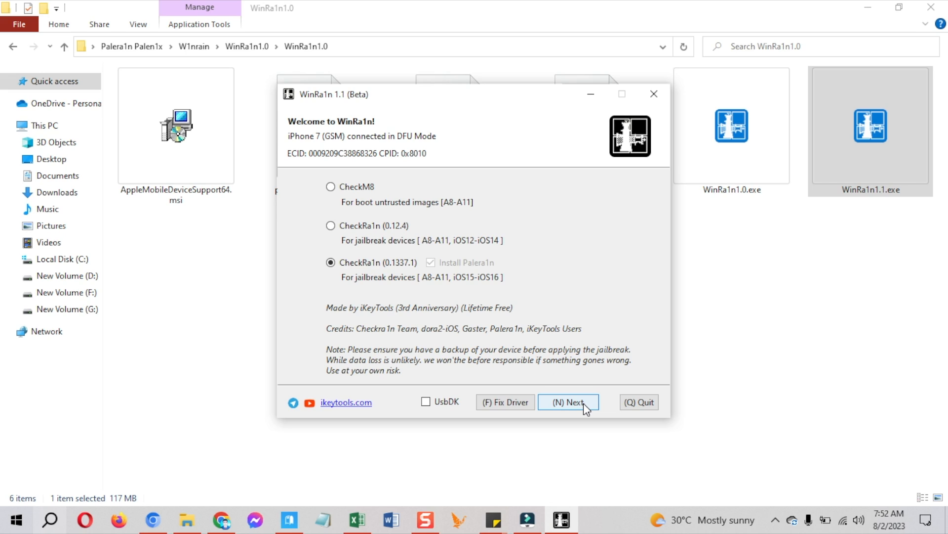
pyautogui.click(568, 401)
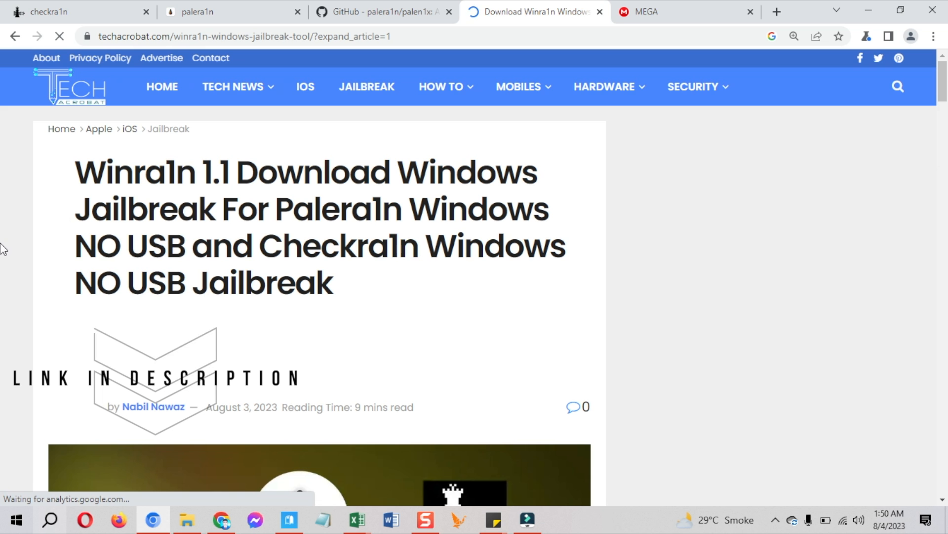
# Step: Scroll to the 'load driver failed' section and read the driver signature enforcement guide
pyautogui.scroll(-3)
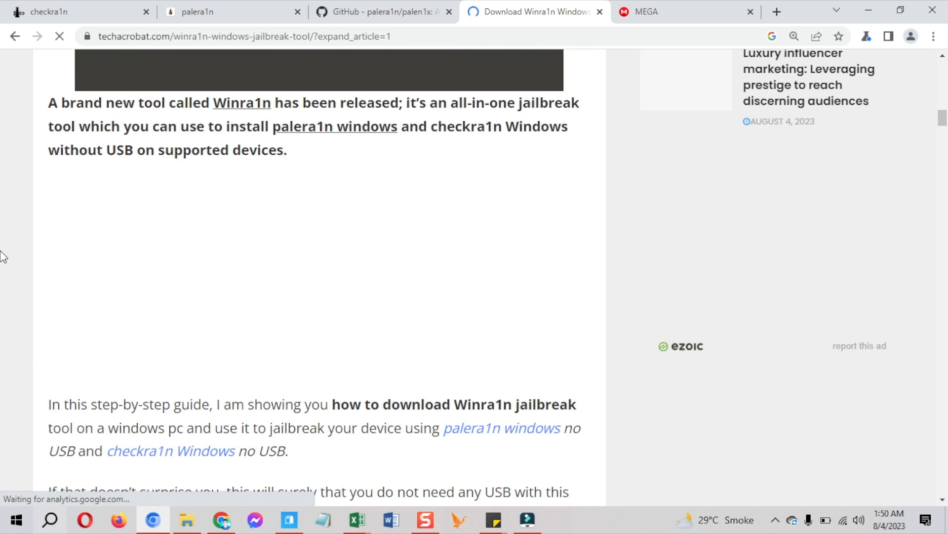
pyautogui.scroll(-3)
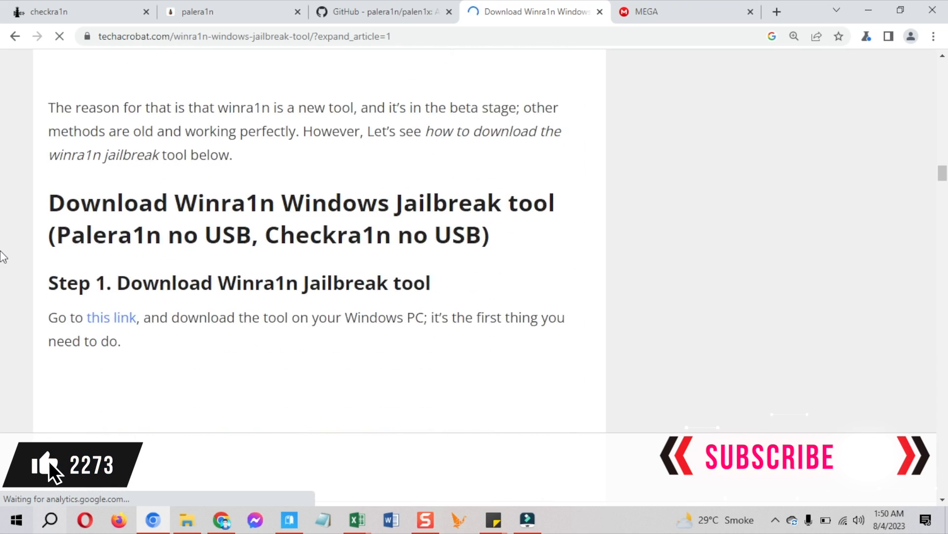
pyautogui.scroll(-3)
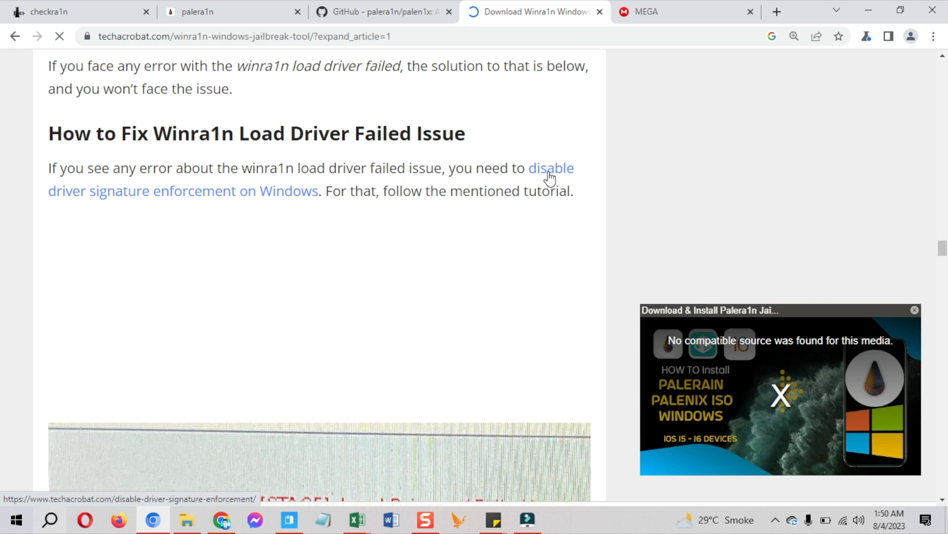
pyautogui.click(550, 168)
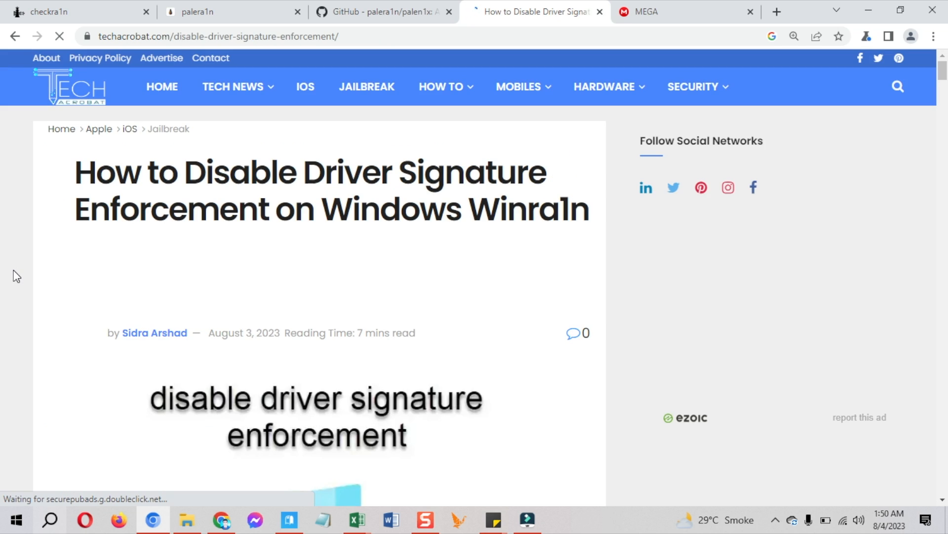
pyautogui.scroll(-3)
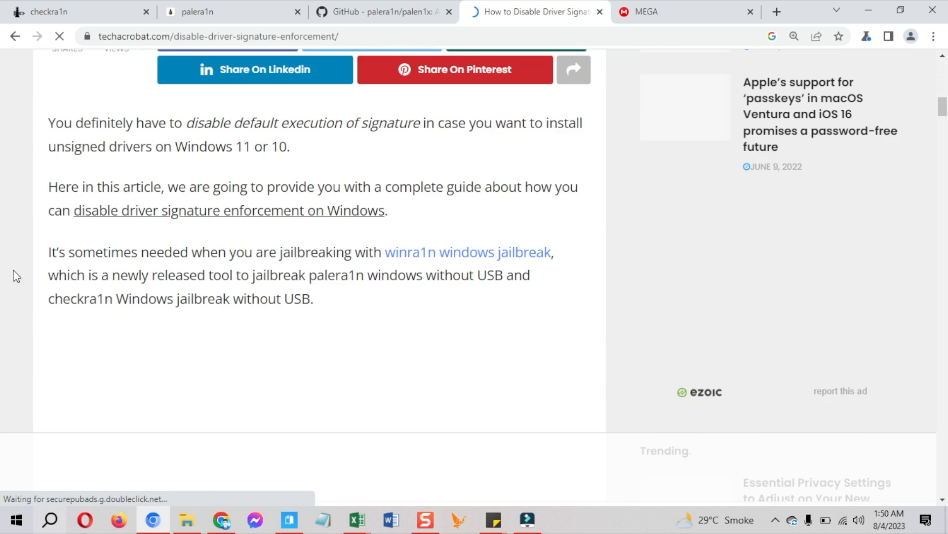
pyautogui.scroll(-3)
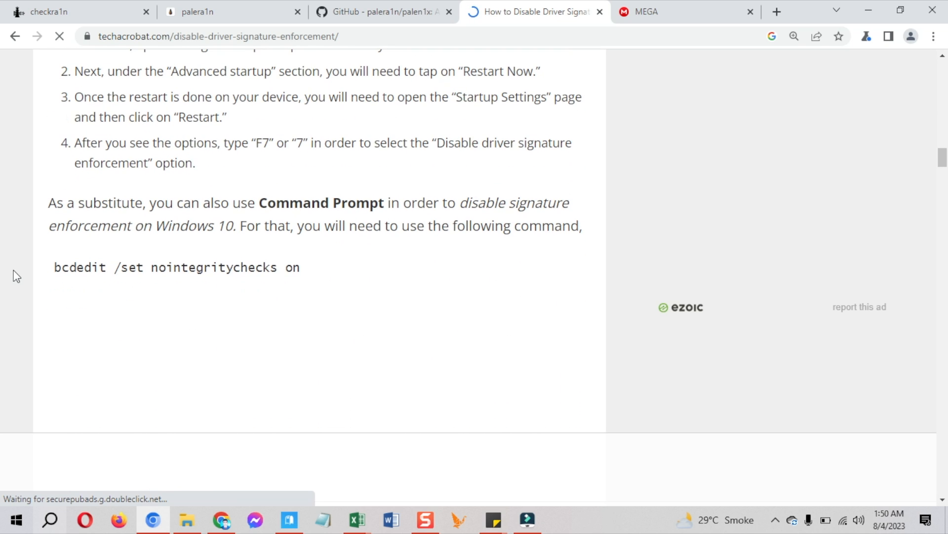
pyautogui.scroll(3)
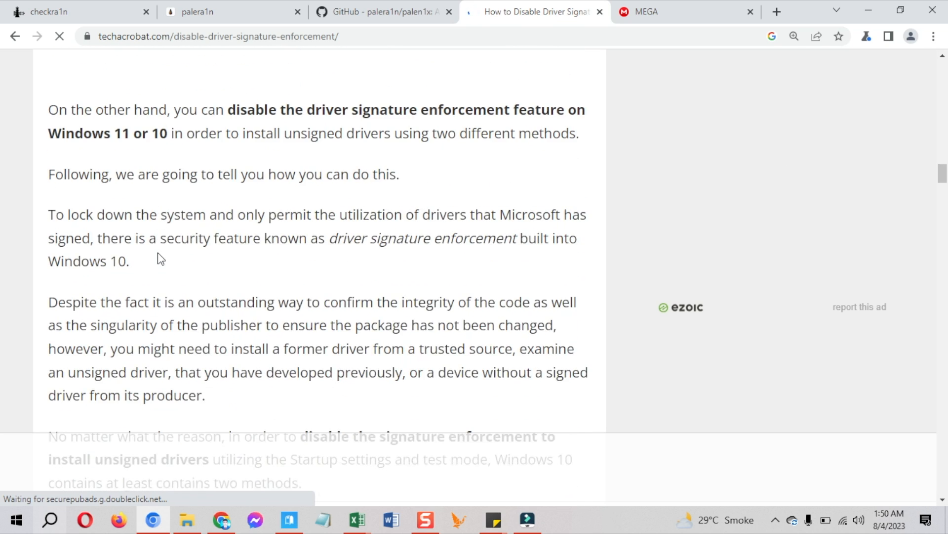
pyautogui.scroll(-3)
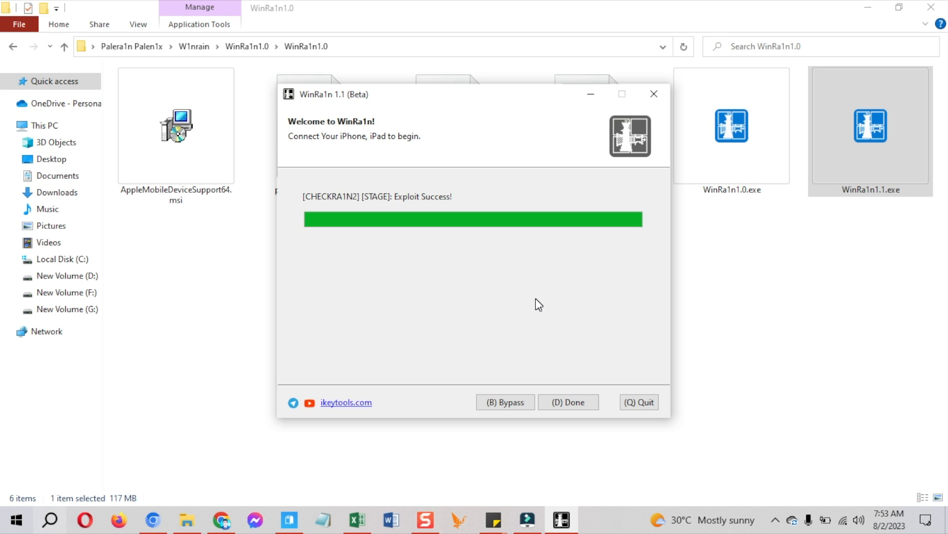
# Step: Click Done after 'Exploit Success!' so the iPhone boots into the palera1n loader
pyautogui.click(567, 402)
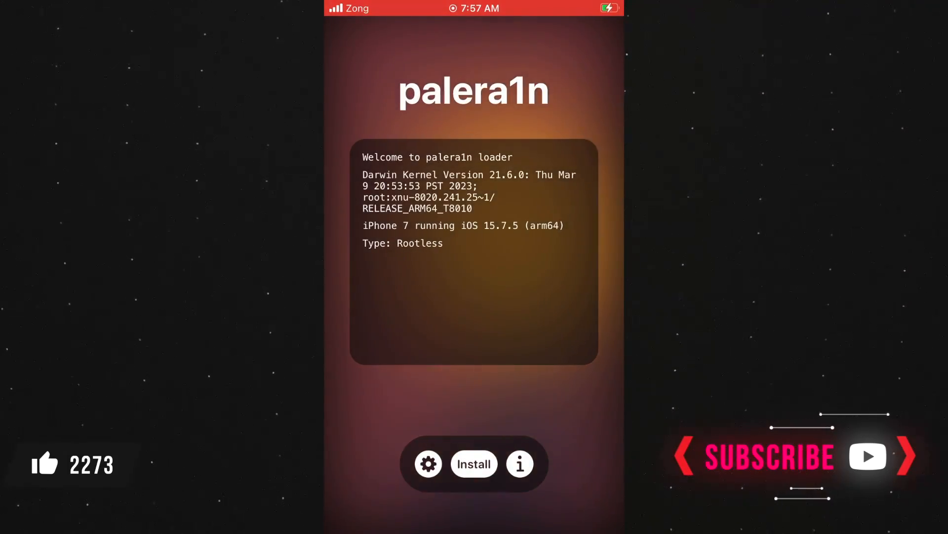
# Step: Install the bootstrap, dismiss the Apple ID alert, and close after 'Finished installing! Enjoy!'
pyautogui.click(474, 463)
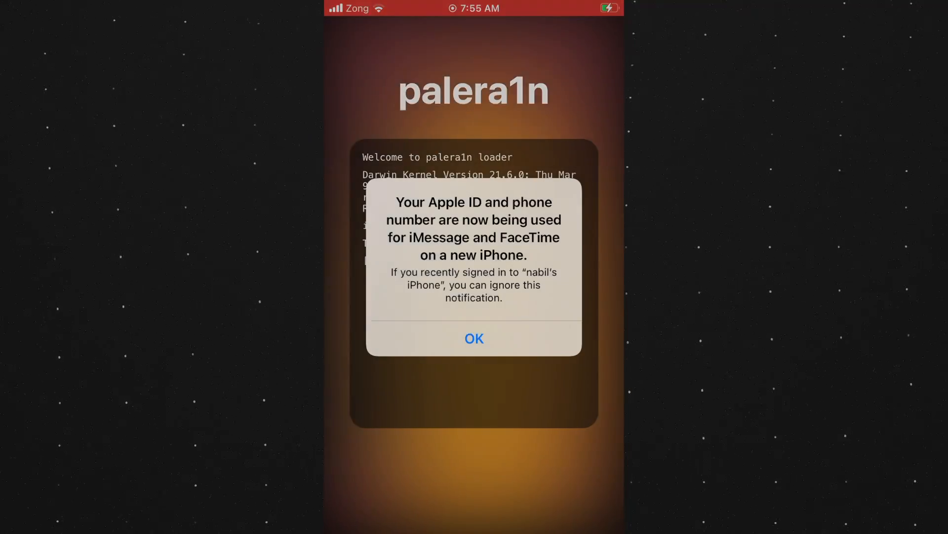
pyautogui.click(473, 338)
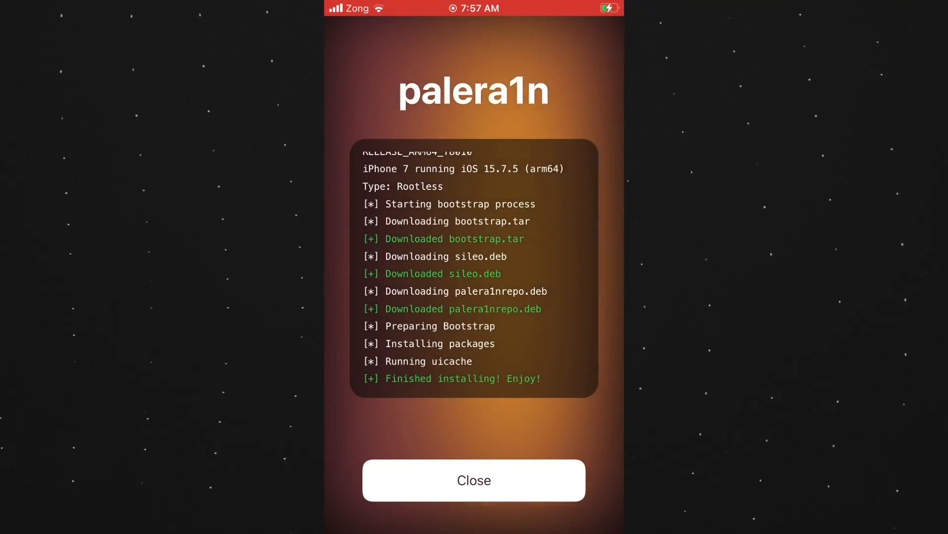
pyautogui.click(474, 479)
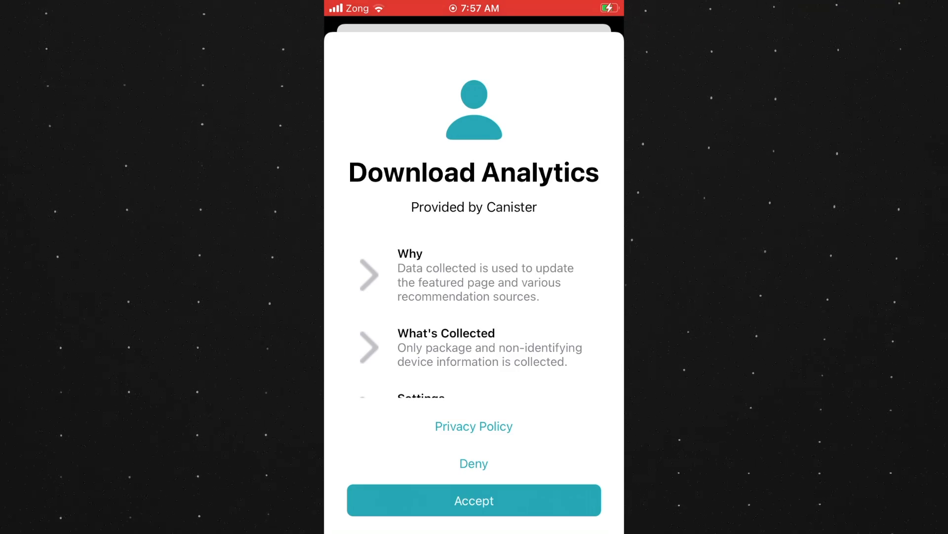
# Step: Answer the Download Analytics sheet and view the 39 Procursus updates, dismissing the APT error
pyautogui.click(474, 499)
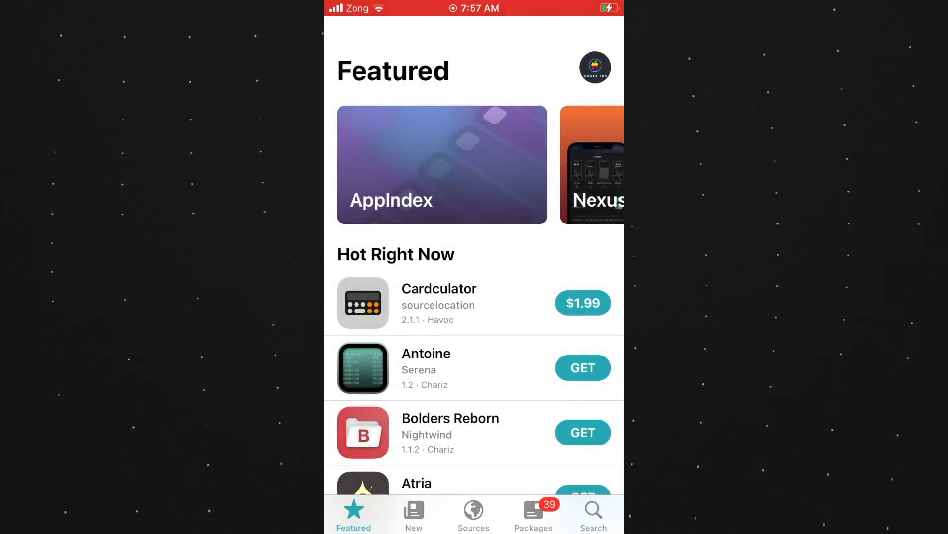
pyautogui.click(533, 514)
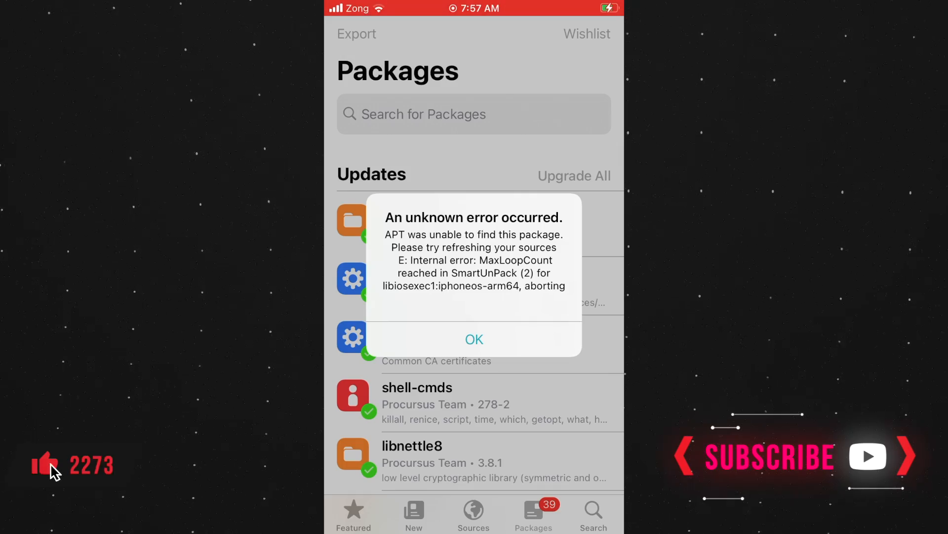
pyautogui.click(474, 339)
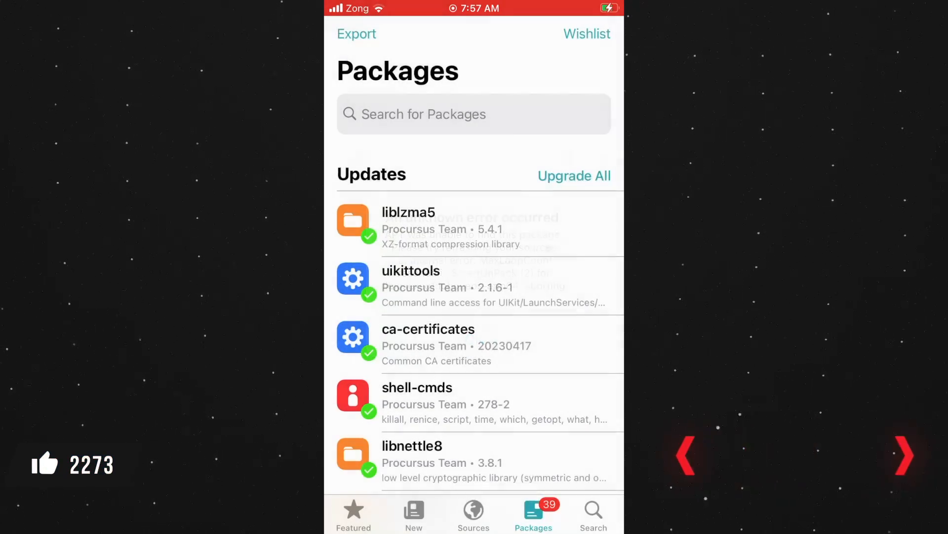
# Step: Confirm the queued Procursus updates, including libiosexec1, apt and bash, then return to Featured
pyautogui.scroll(-3)
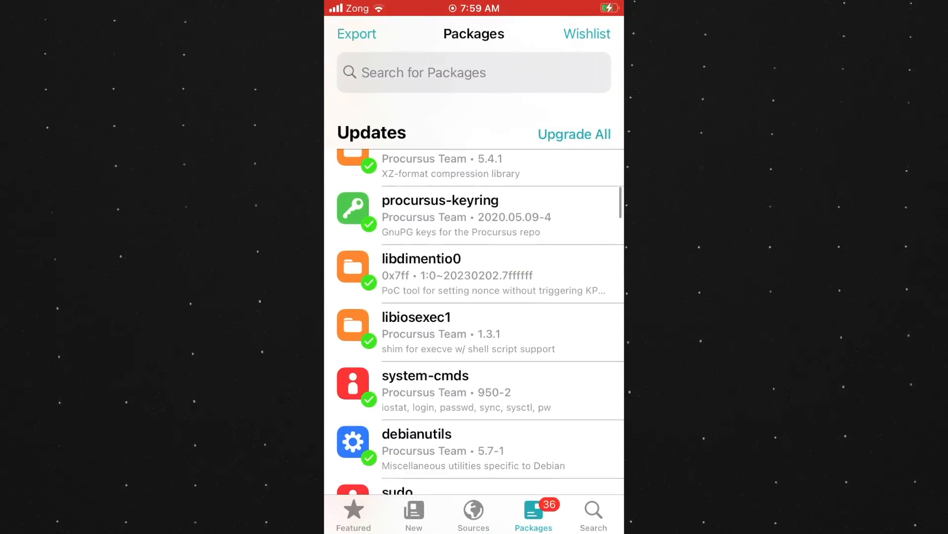
pyautogui.click(416, 318)
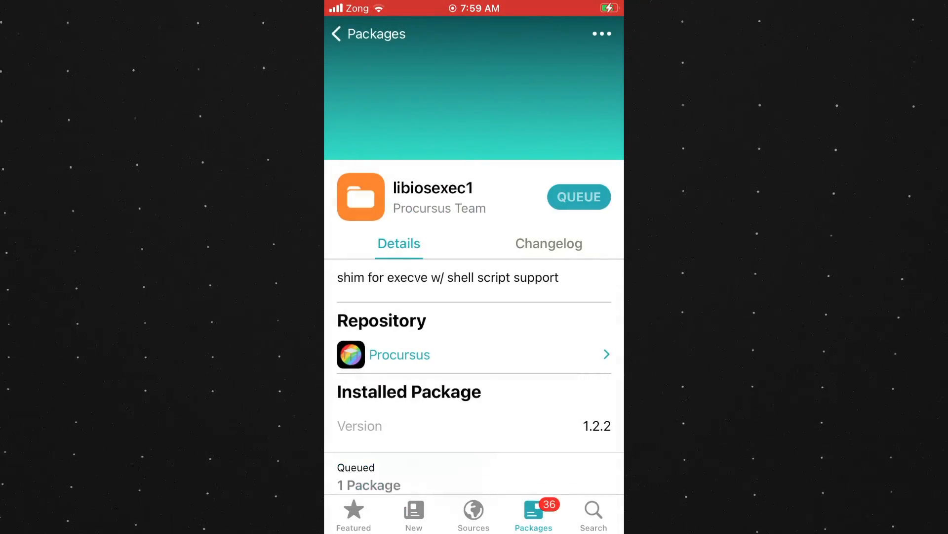
pyautogui.click(577, 196)
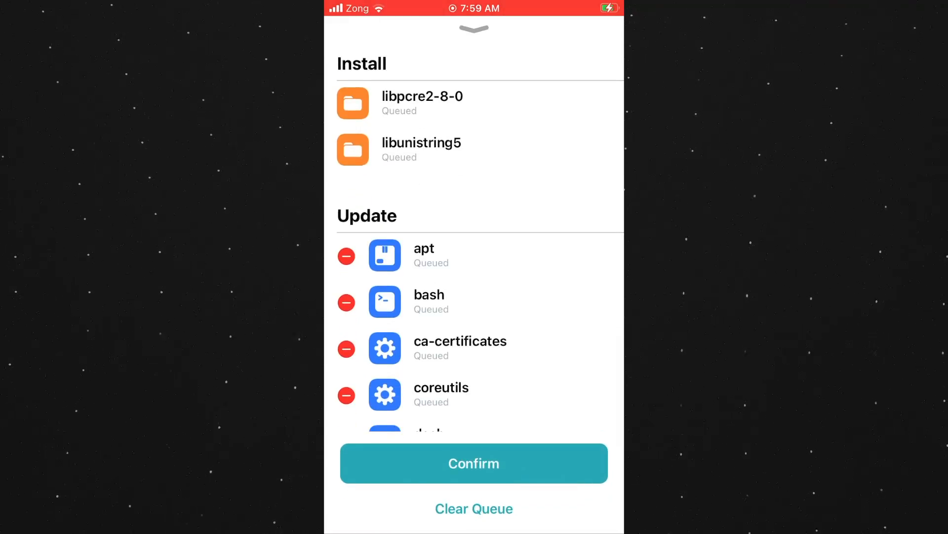
pyautogui.click(474, 463)
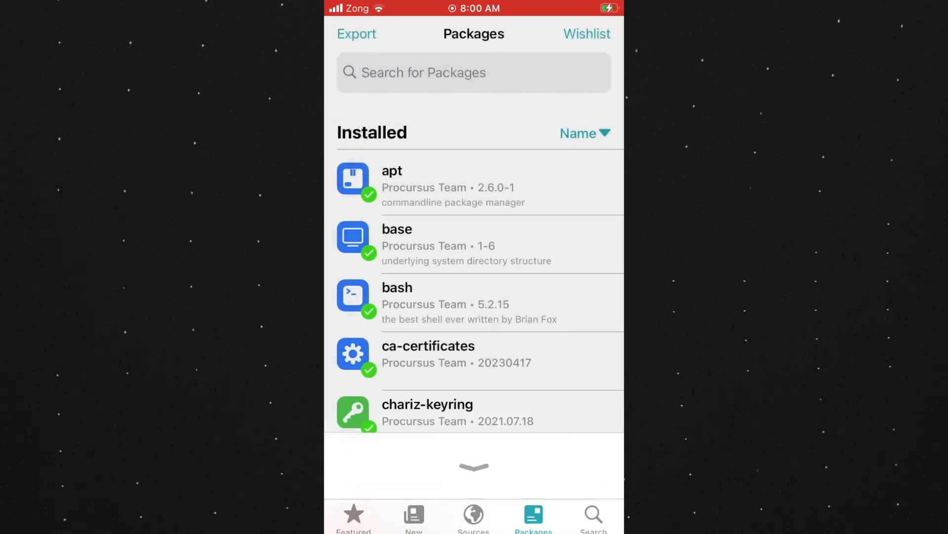
pyautogui.click(353, 514)
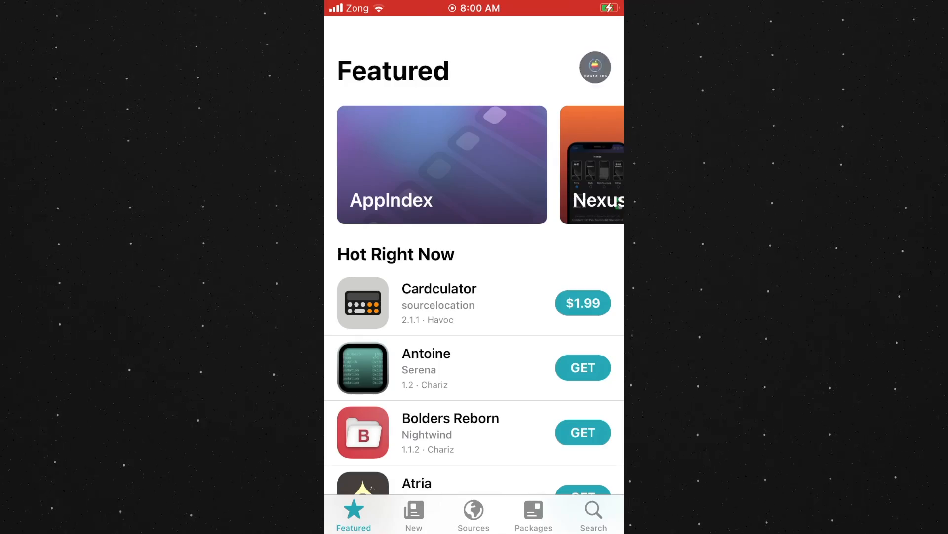